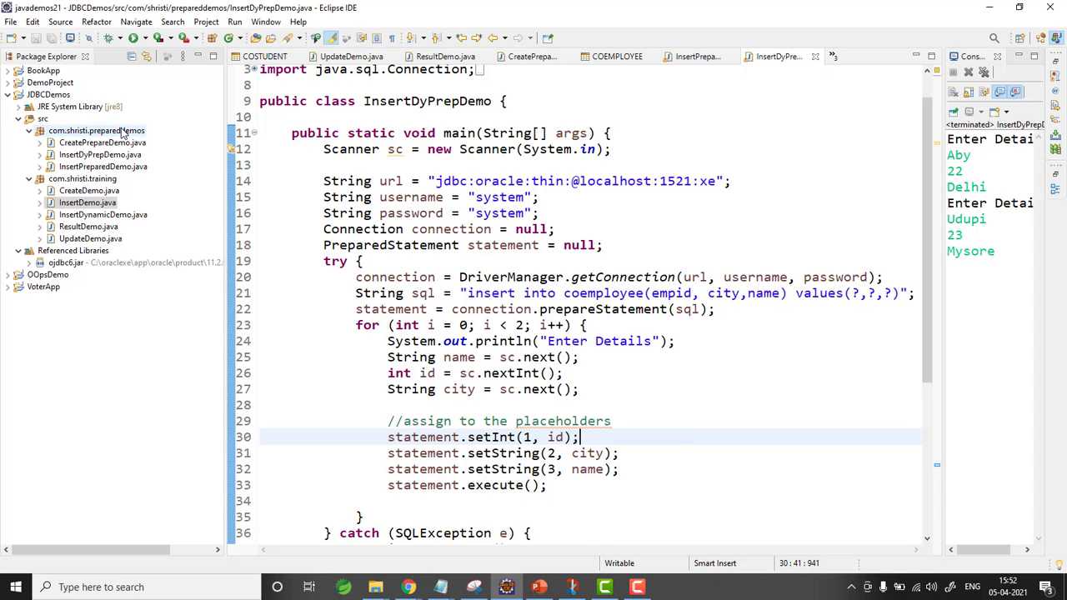
# - Paste InsertPreparedDemo into the same package as a new class named ResultPreparedDemo
pyautogui.click(103, 167)
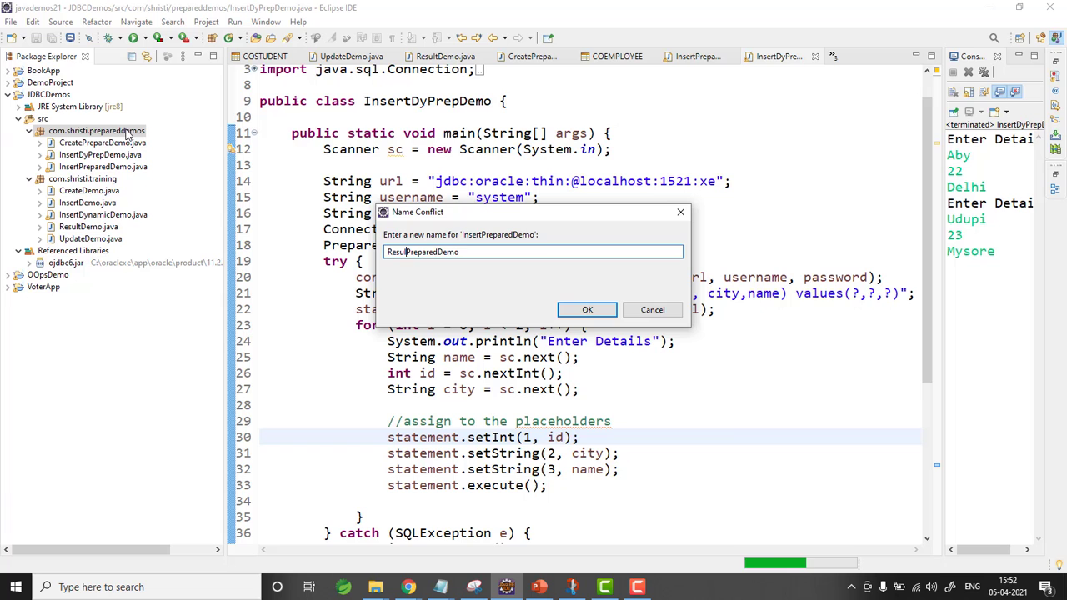
pyautogui.click(587, 309)
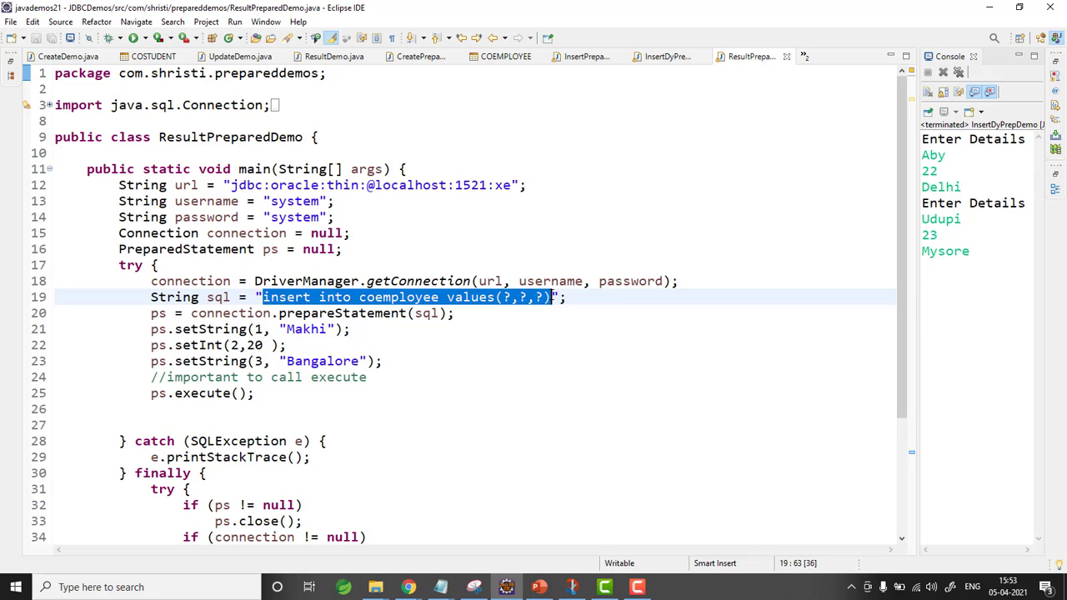
# - Make the SQL string "select * from coemployee" and delete the setString/setInt/execute lines
pyautogui.write('select *";')
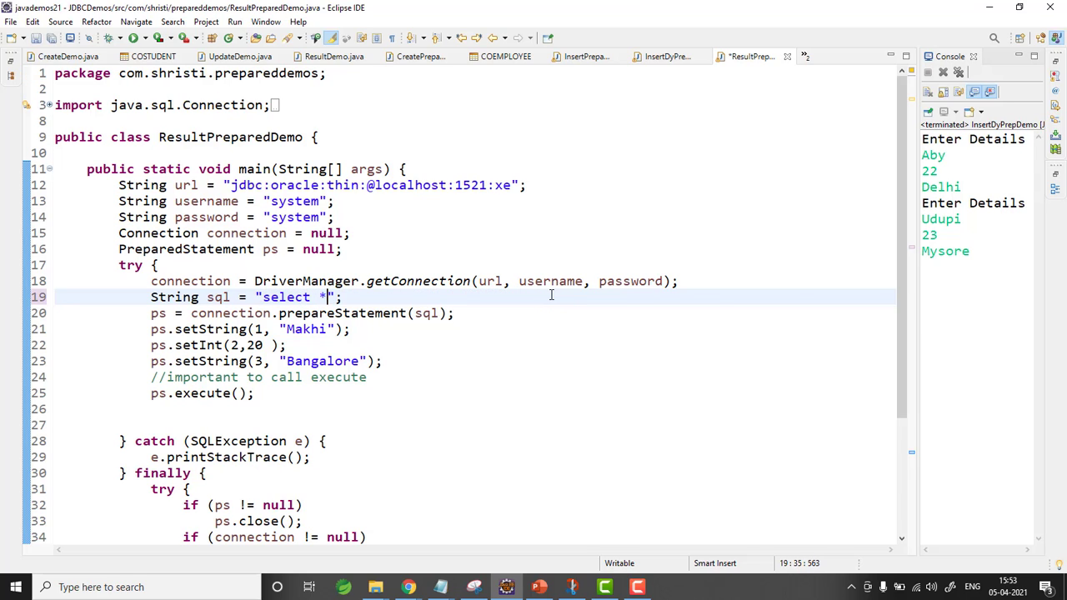
pyautogui.write('from coemployee')
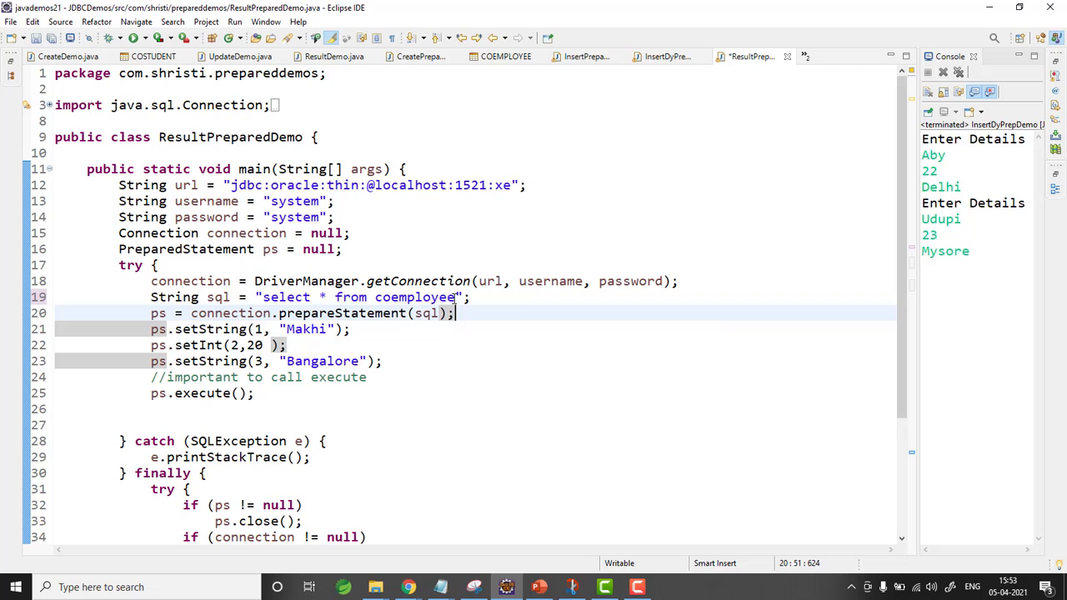
pyautogui.moveTo(559, 286)
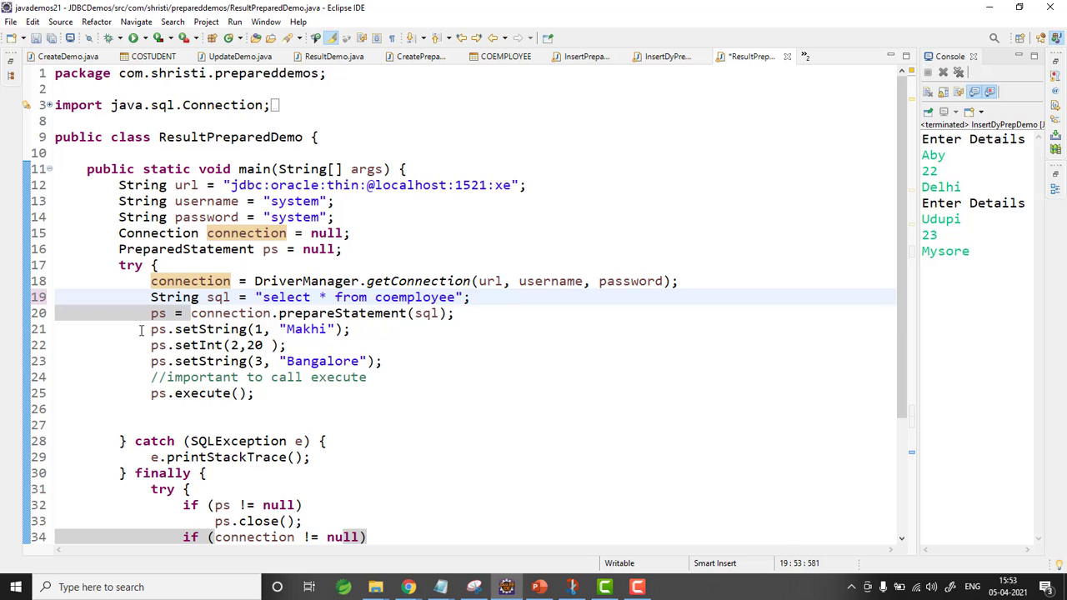
pyautogui.moveTo(150, 328); pyautogui.dragTo(253, 393)
pyautogui.write('p')
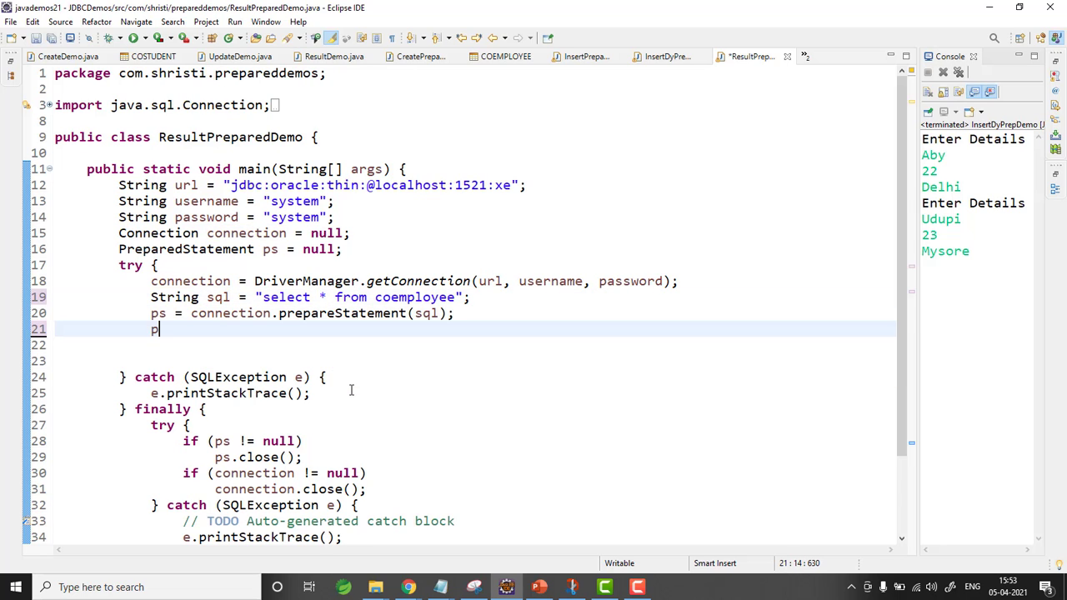
pyautogui.write('.executeQuery();')
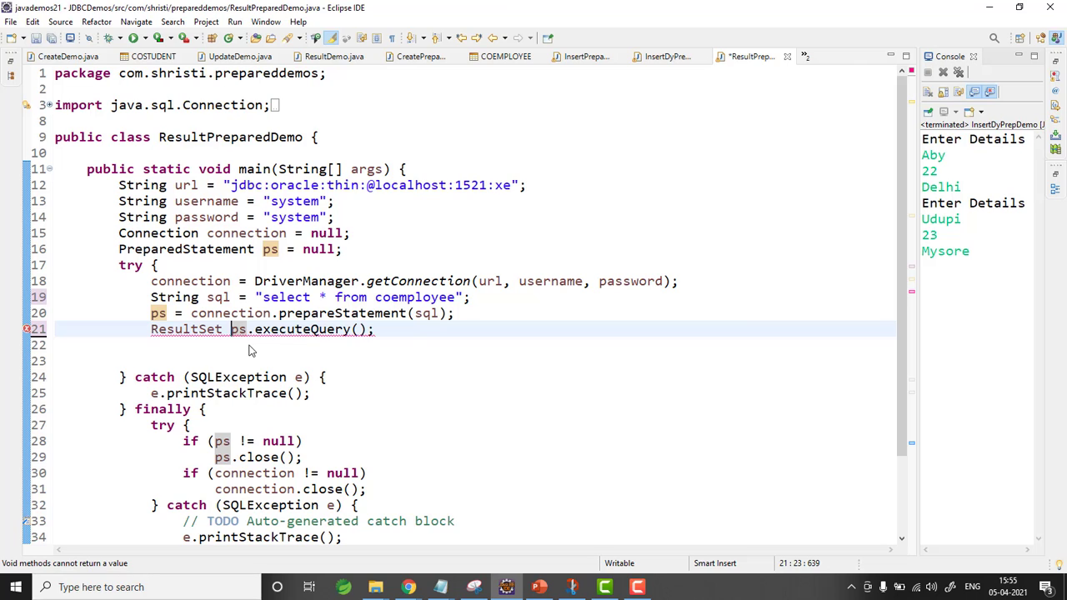
# - Get ResultSet rs via ps.executeQuery() and read name, city, empid inside a while(rs.next()) loop
pyautogui.write('rs = ps.executeQuery();')
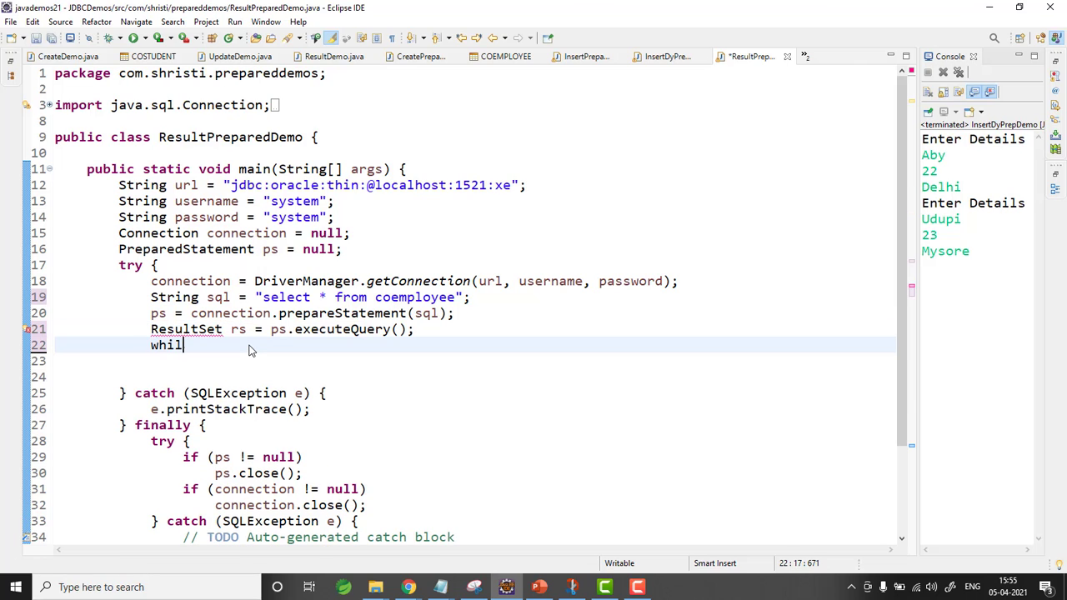
pyautogui.write('e(rs.next()) {')
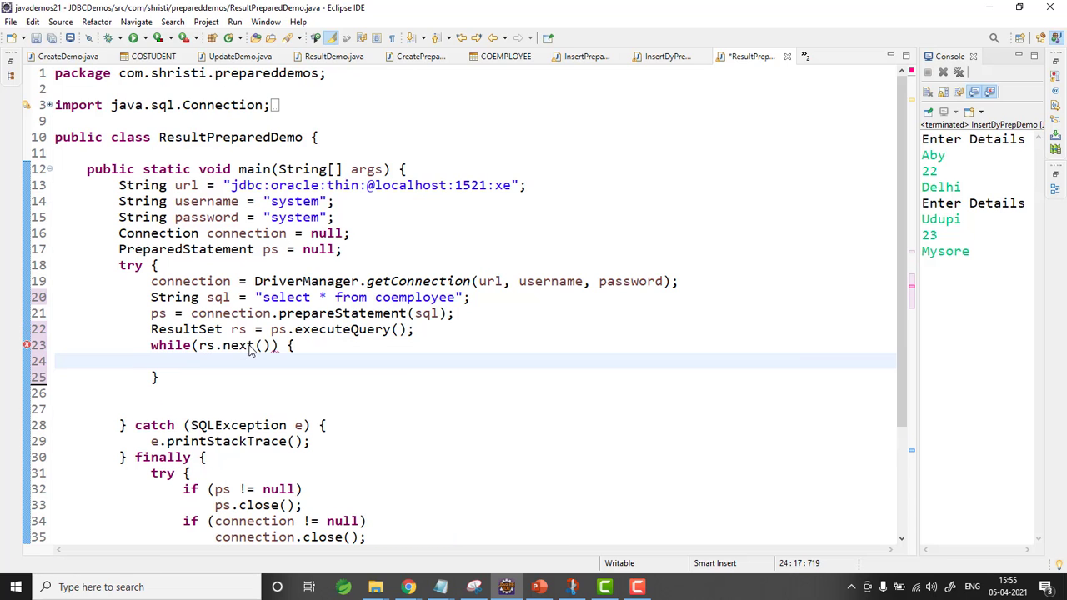
pyautogui.write('String name = rs.')
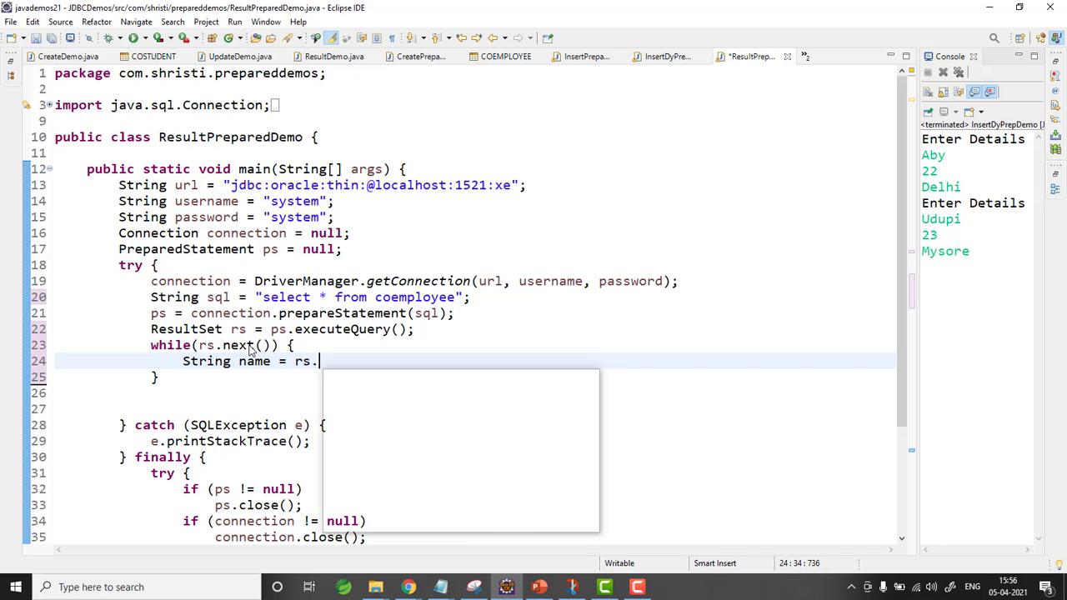
pyautogui.write('getString("n")')
pyautogui.write('String city')
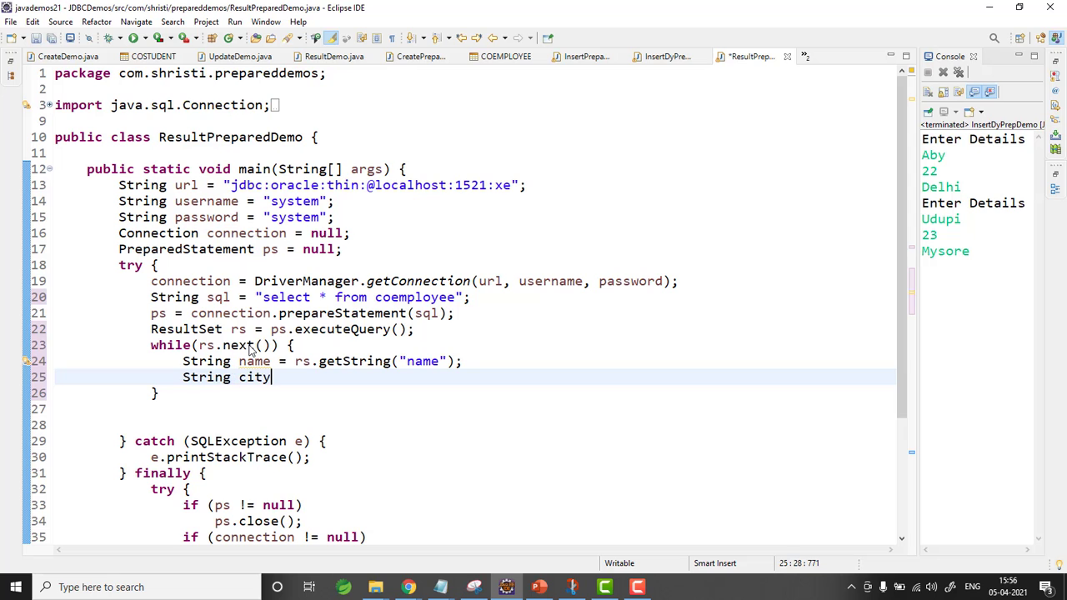
pyautogui.write('= rs.ge')
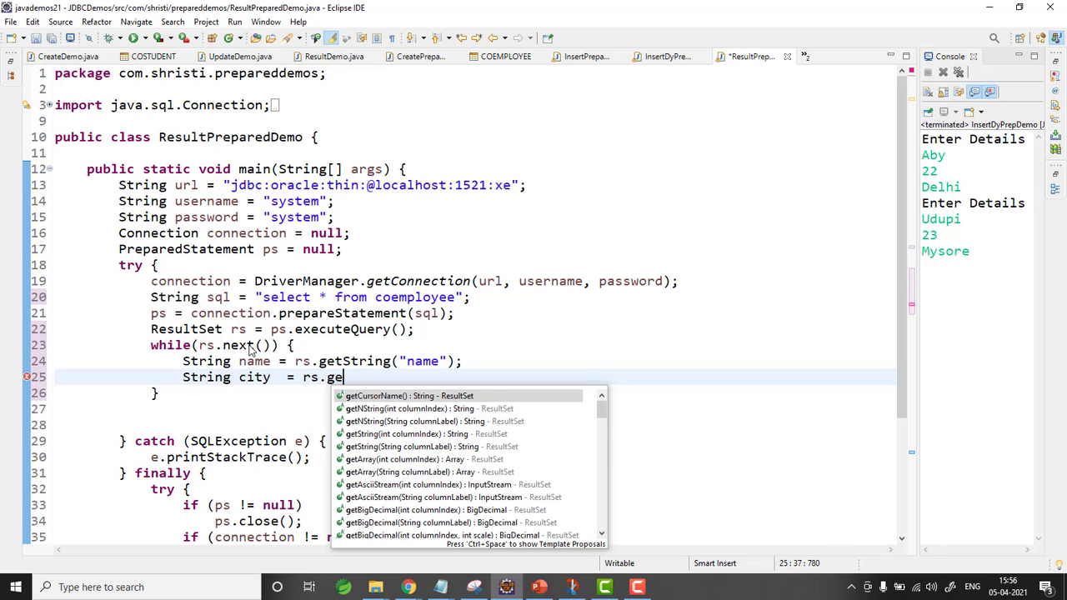
pyautogui.click(410, 447)
pyautogui.write('in')
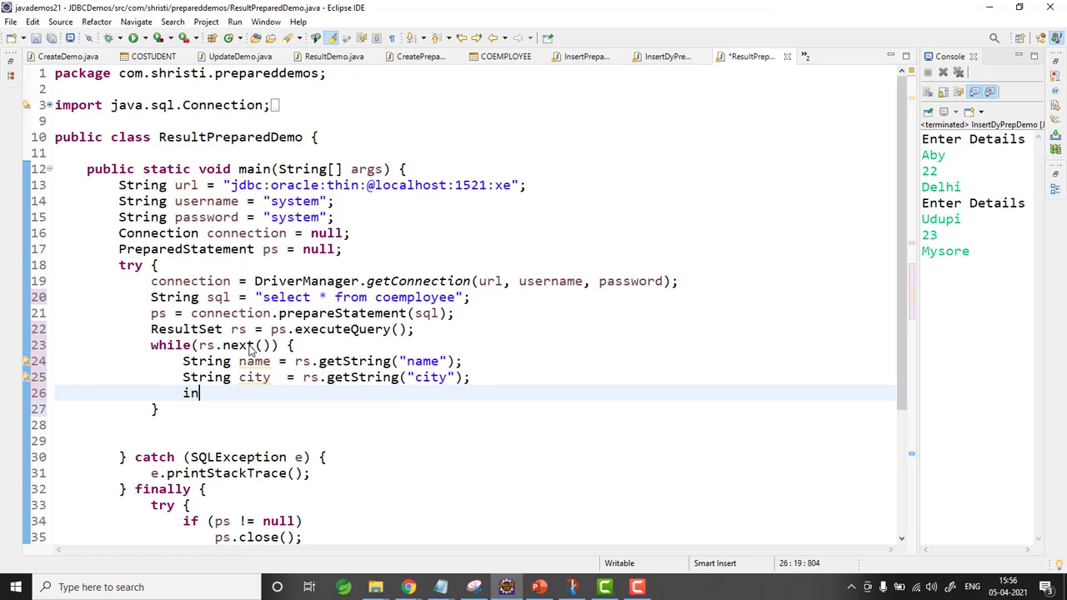
pyautogui.write('t id = rs.getInt("empid");')
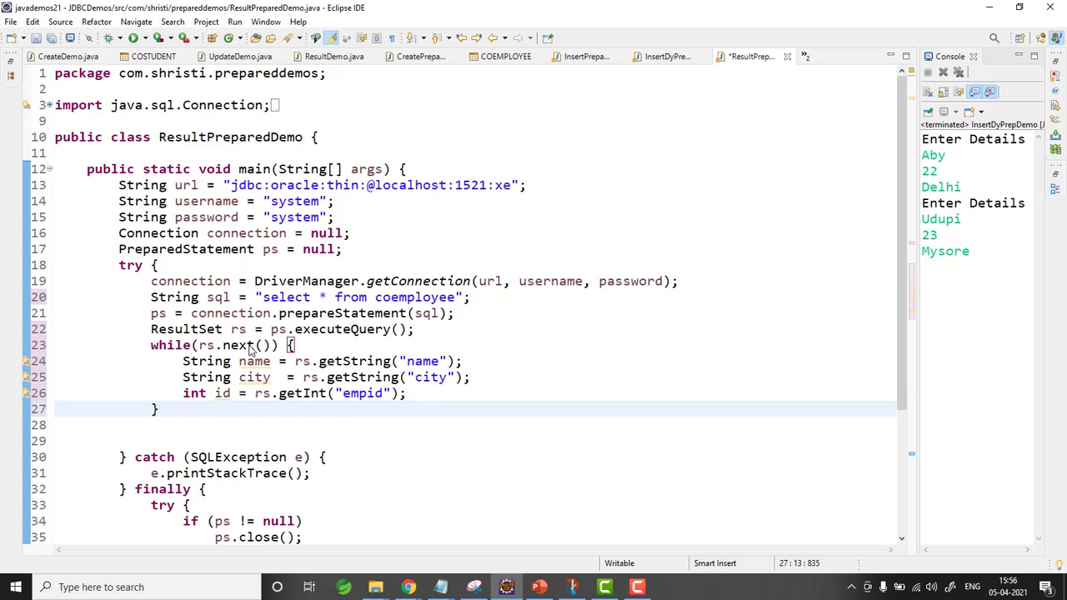
# - Print name, city and empid tab-separated for each row and view the listed employees in the console
pyautogui.write('System.out.println(name+"\\t"+city+"\\t"+empid);')
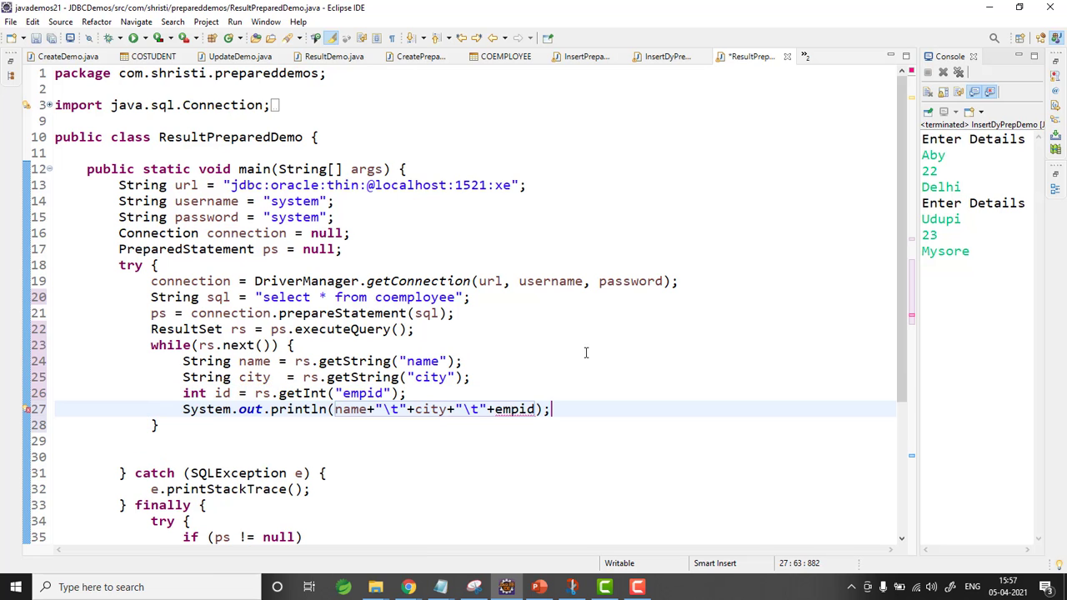
pyautogui.scroll(-3)
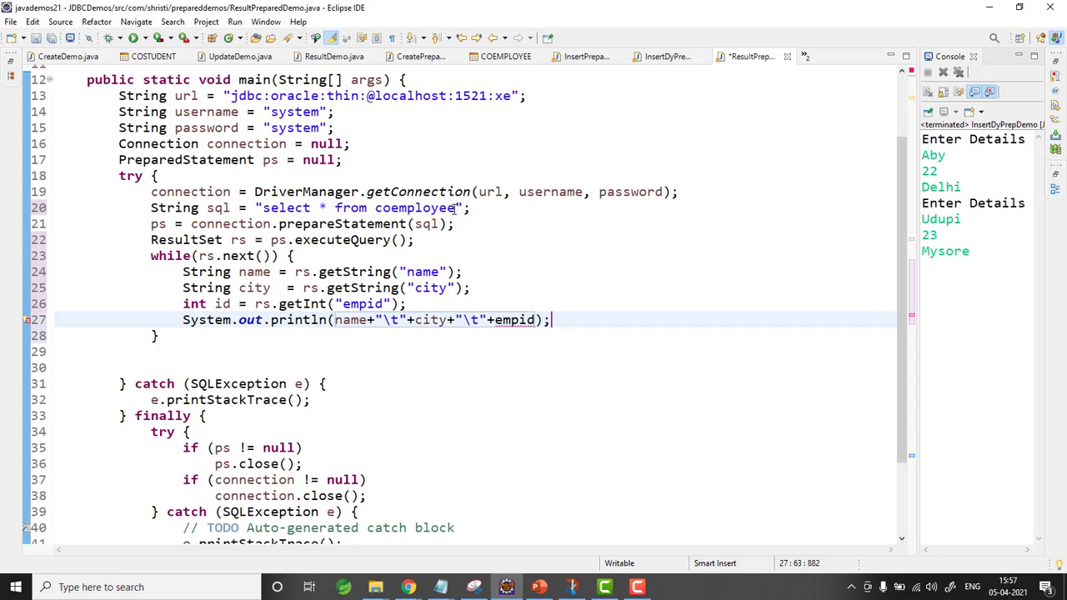
pyautogui.moveTo(409, 207)
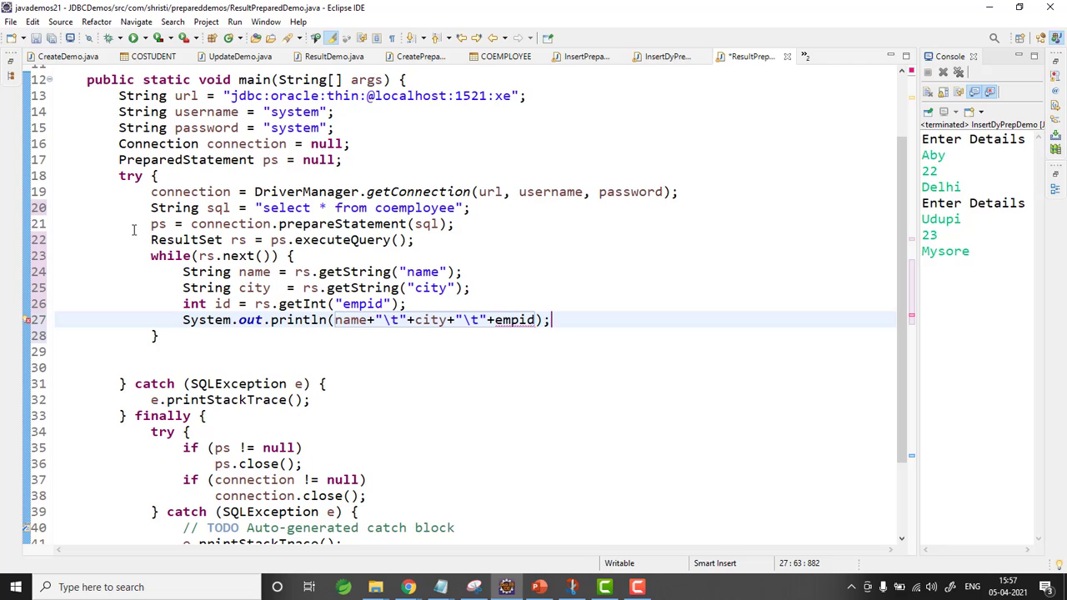
pyautogui.moveTo(459, 259)
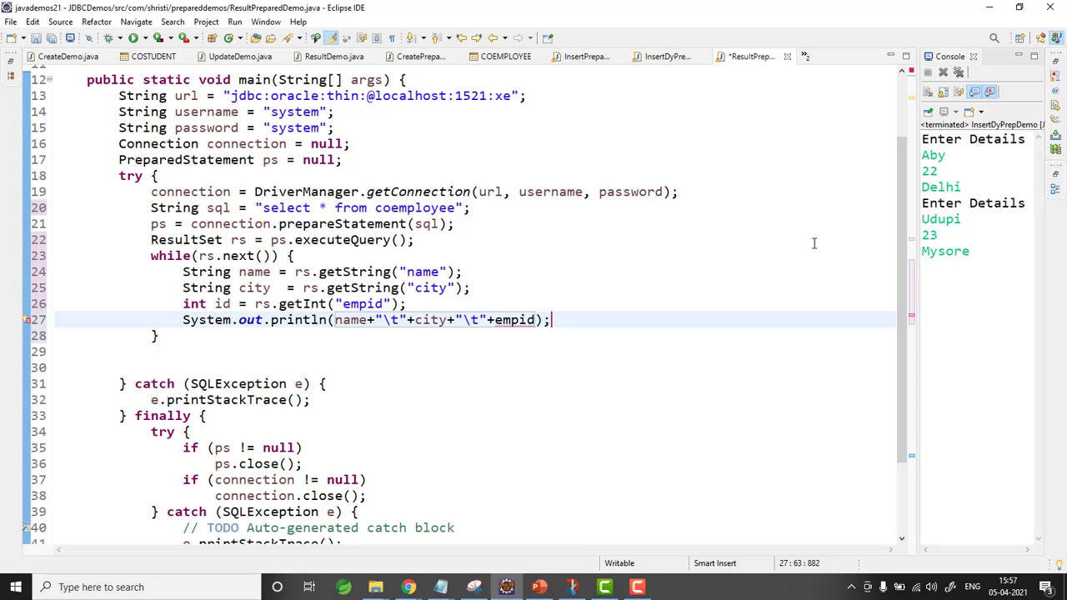
pyautogui.scroll(-3)
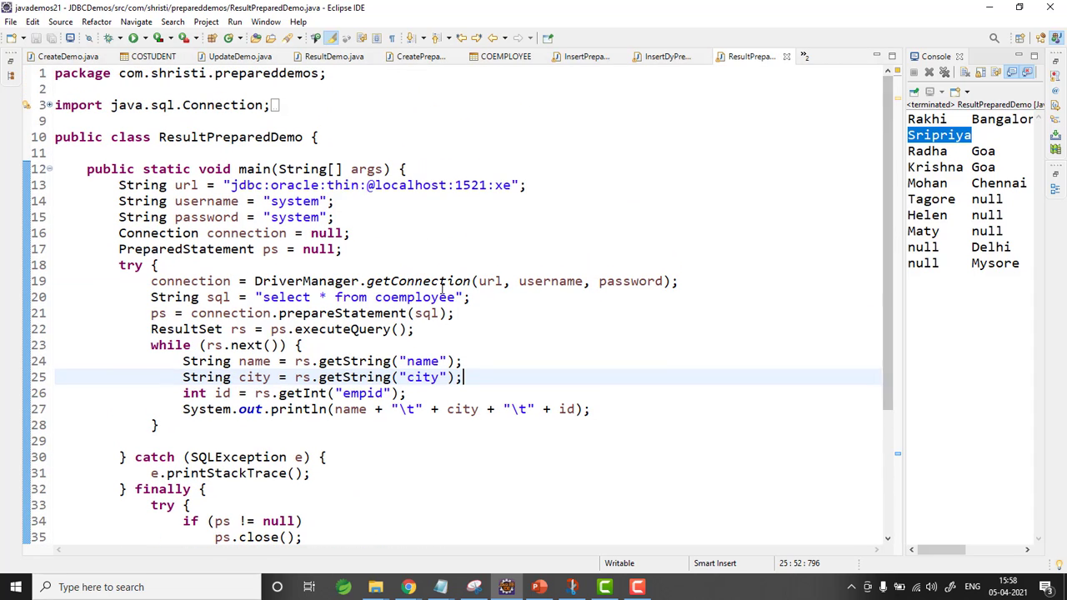
# - Add where city='Bangalore' to the query and rerun so only Rakhi and Sripriya print
pyautogui.write('where city')
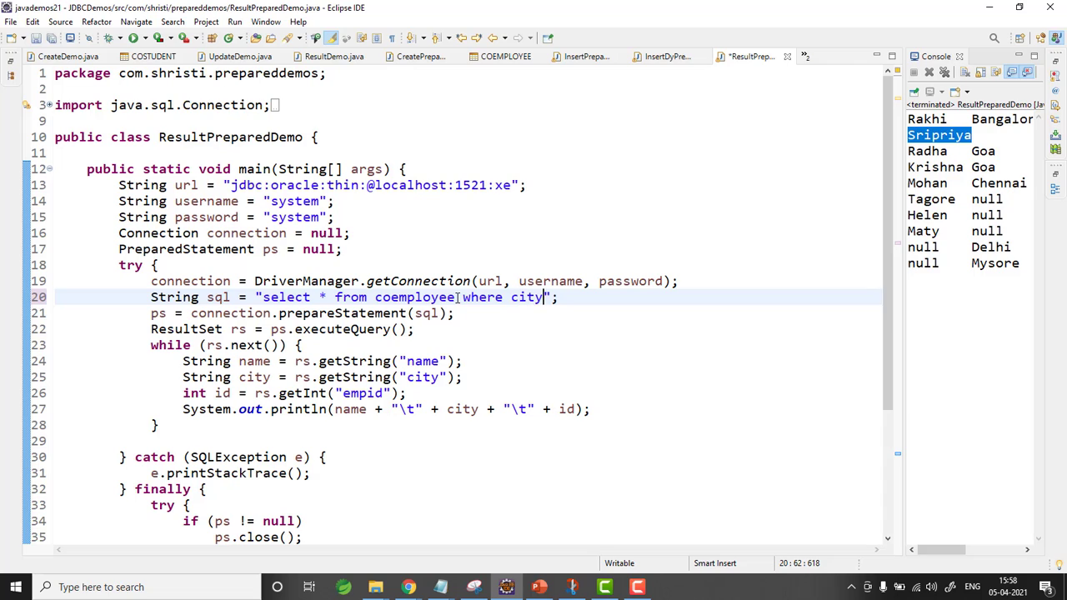
pyautogui.write('=')
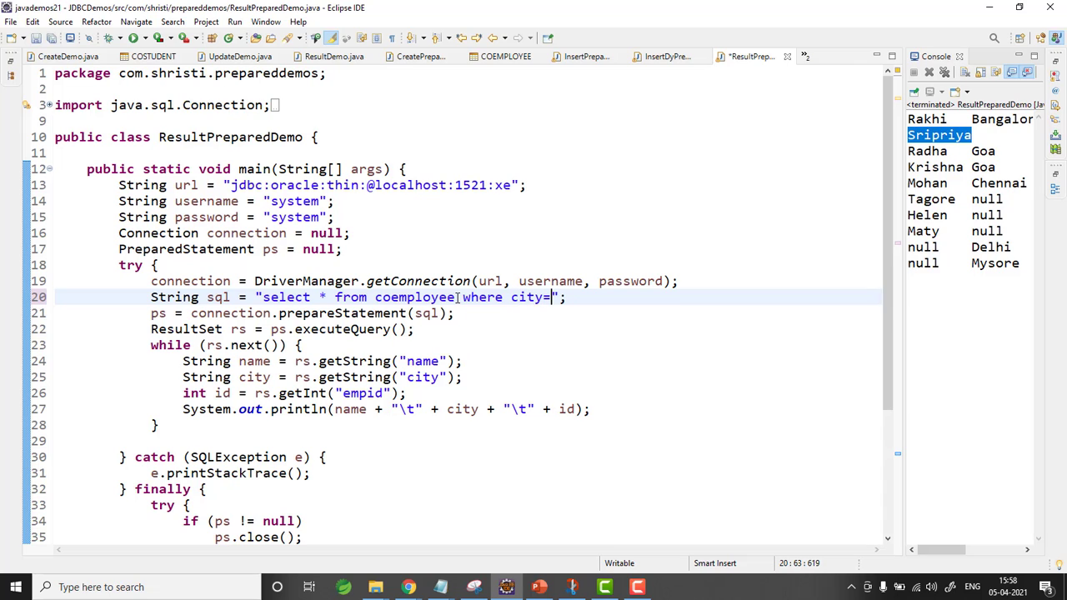
pyautogui.write("'")
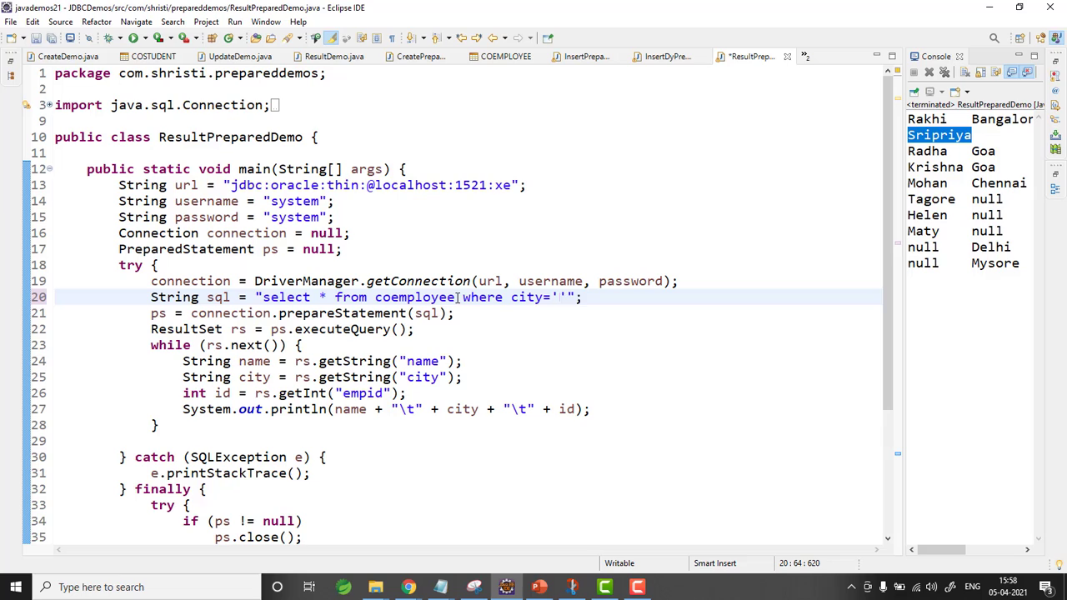
pyautogui.write('Bangalore')
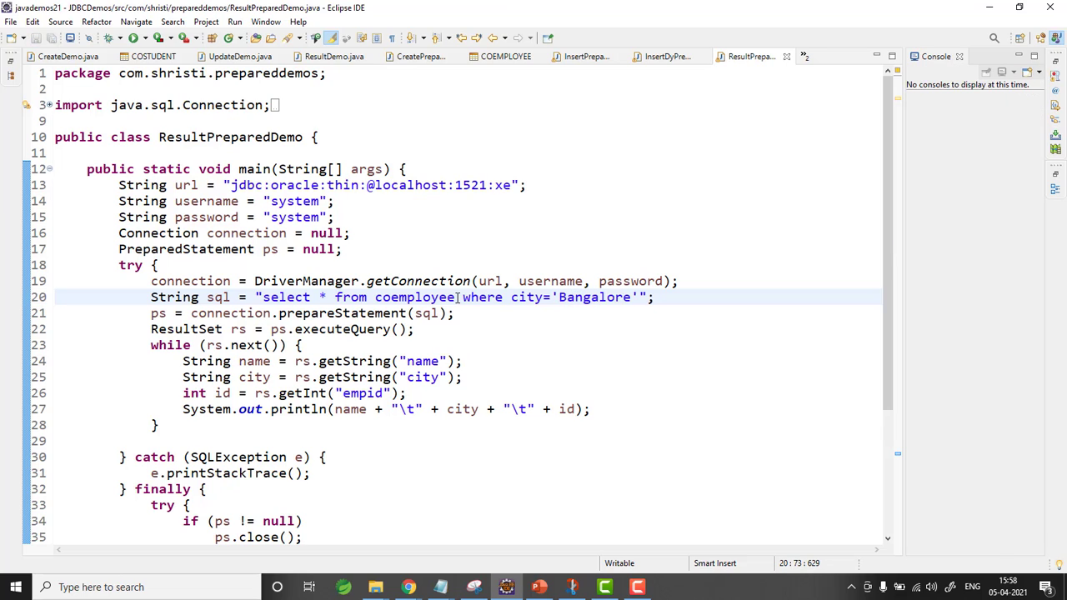
pyautogui.click(135, 39)
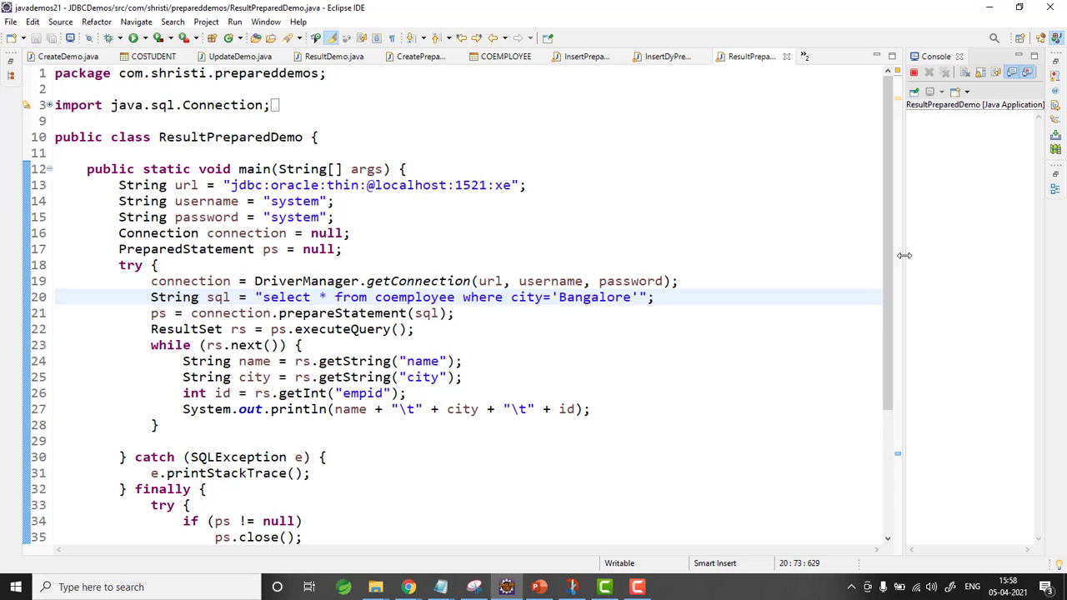
pyautogui.click(133, 39)
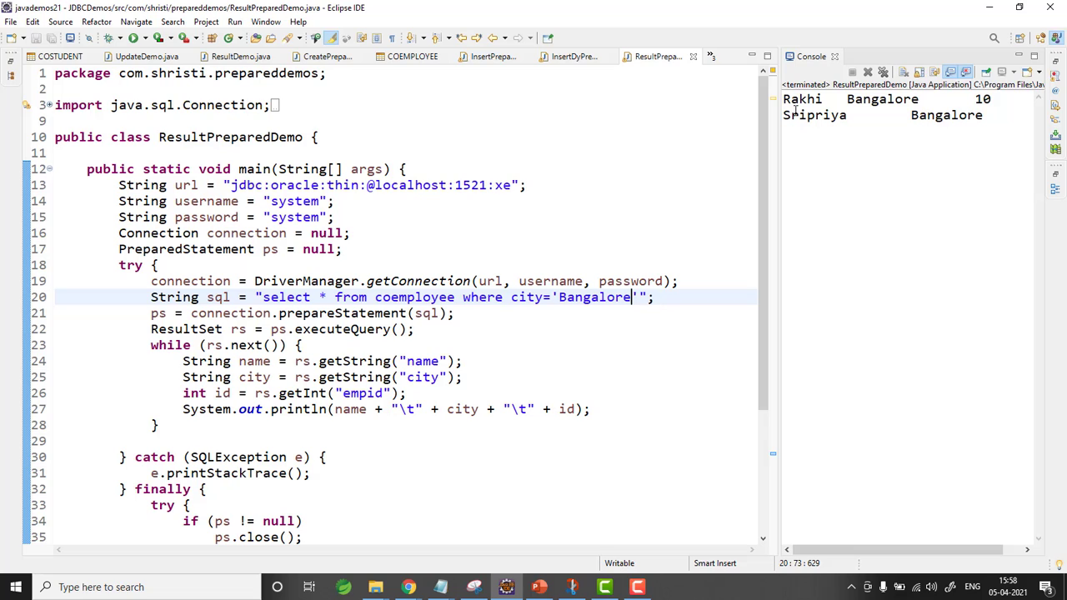
pyautogui.moveTo(784, 250)
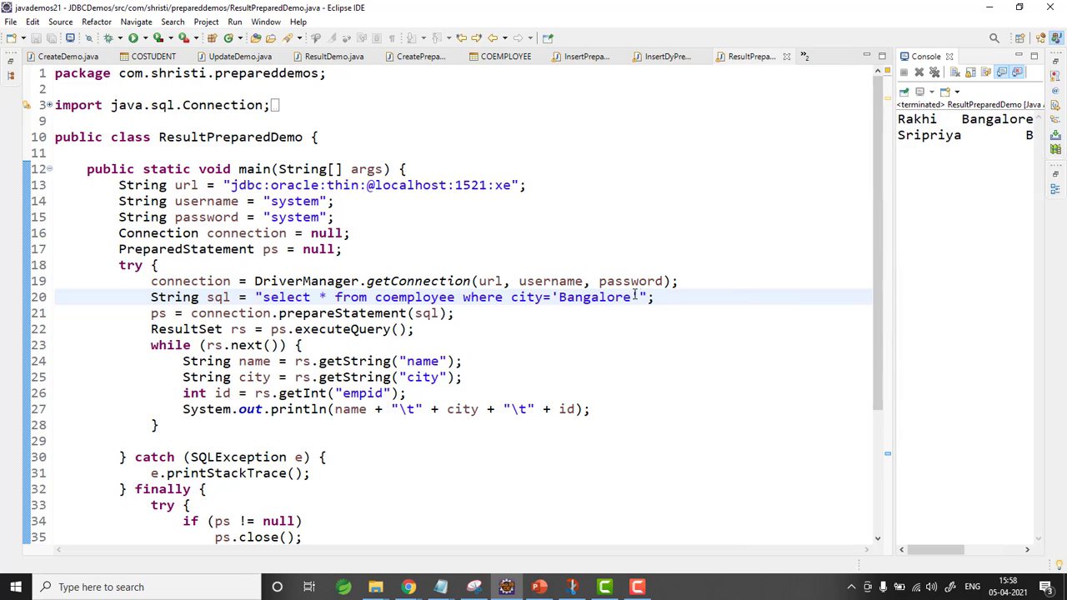
# - Replace 'Bangalore' with a ? placeholder and bind it with ps.setString(1, "Bangalore")
pyautogui.write('?')
pyautogui.write('ps.')
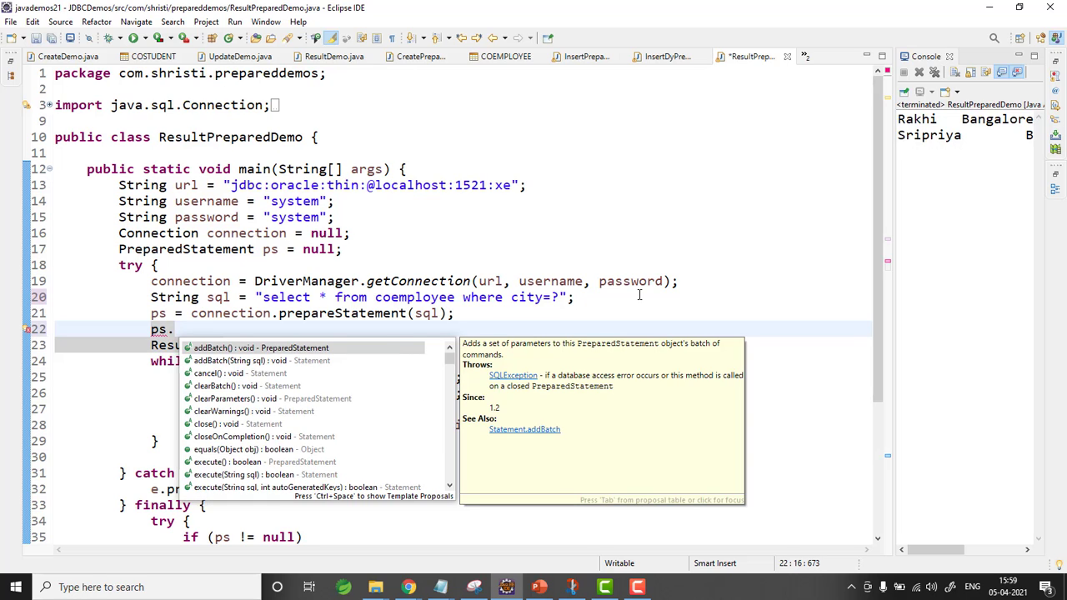
pyautogui.write('setse')
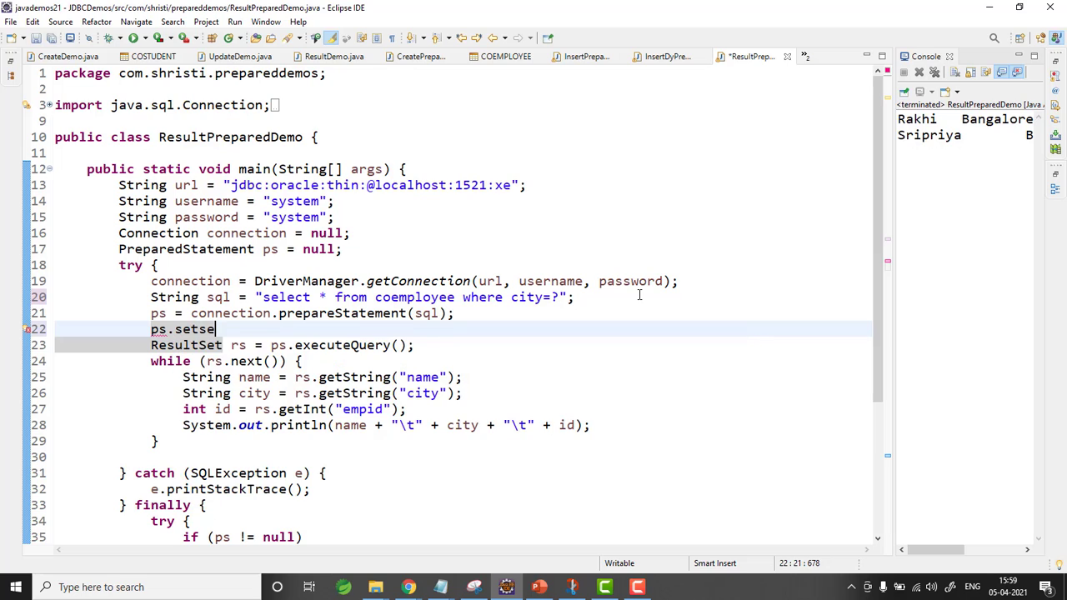
pyautogui.write('tring(1, sql);')
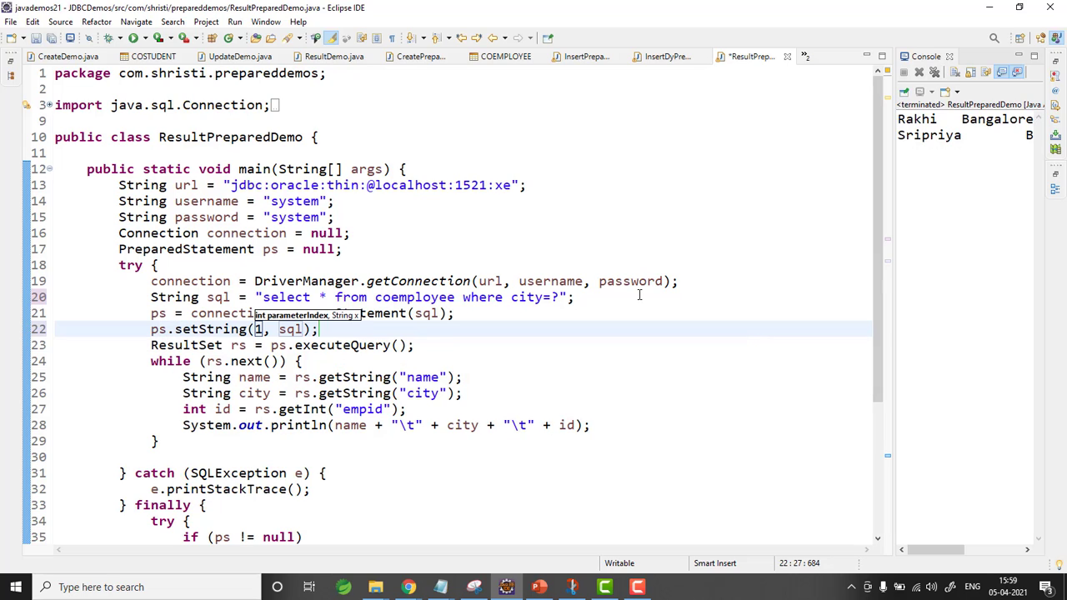
pyautogui.write('""')
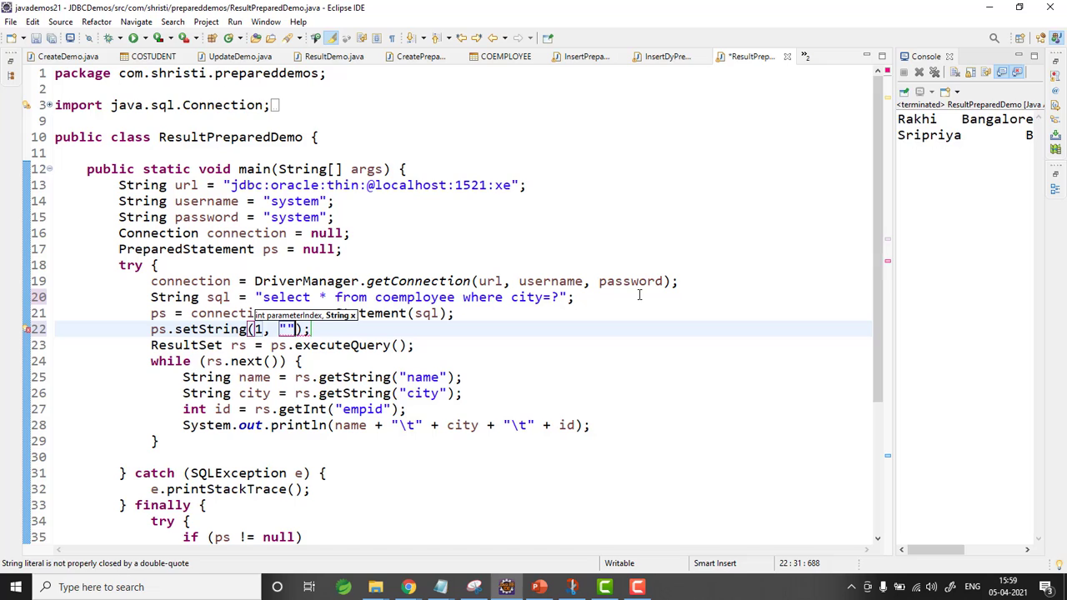
pyautogui.write('Ban')
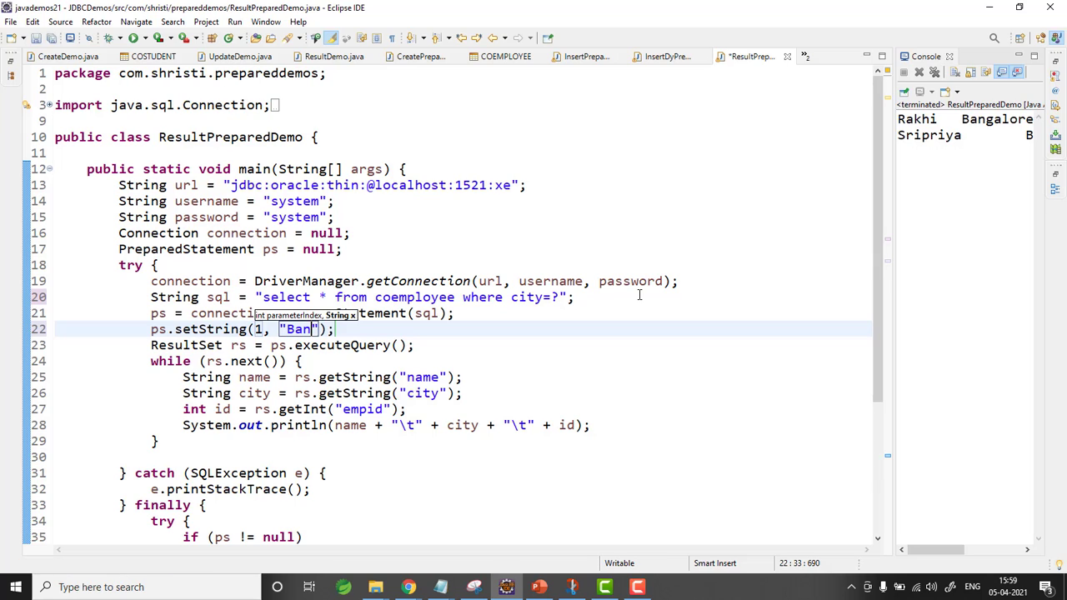
pyautogui.write('galore')
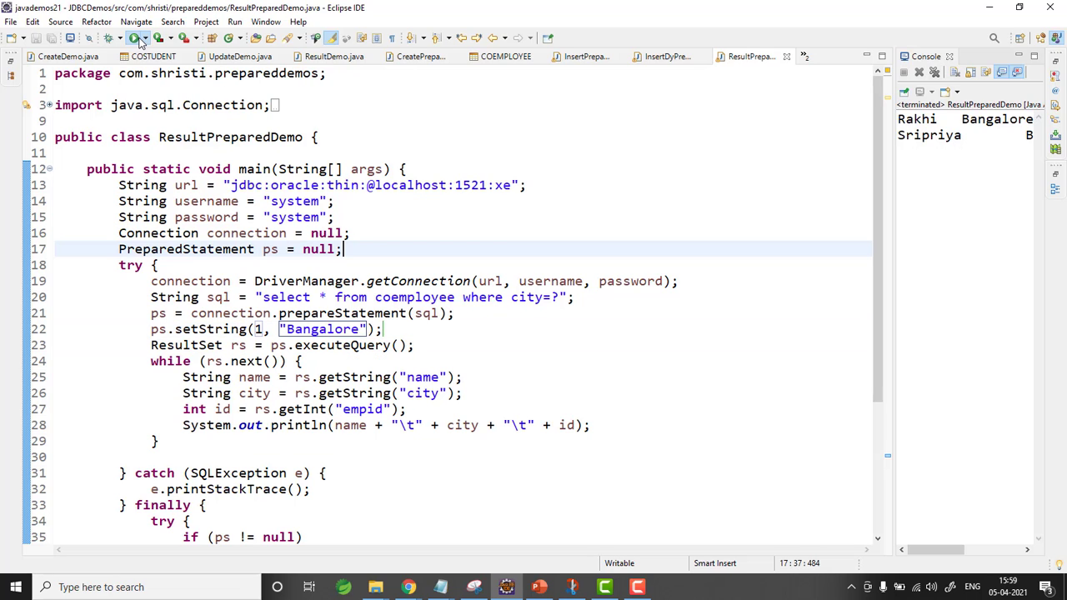
# - Rerun the program with the bound city parameter, again printing Rakhi and Sripriya
pyautogui.click(133, 39)
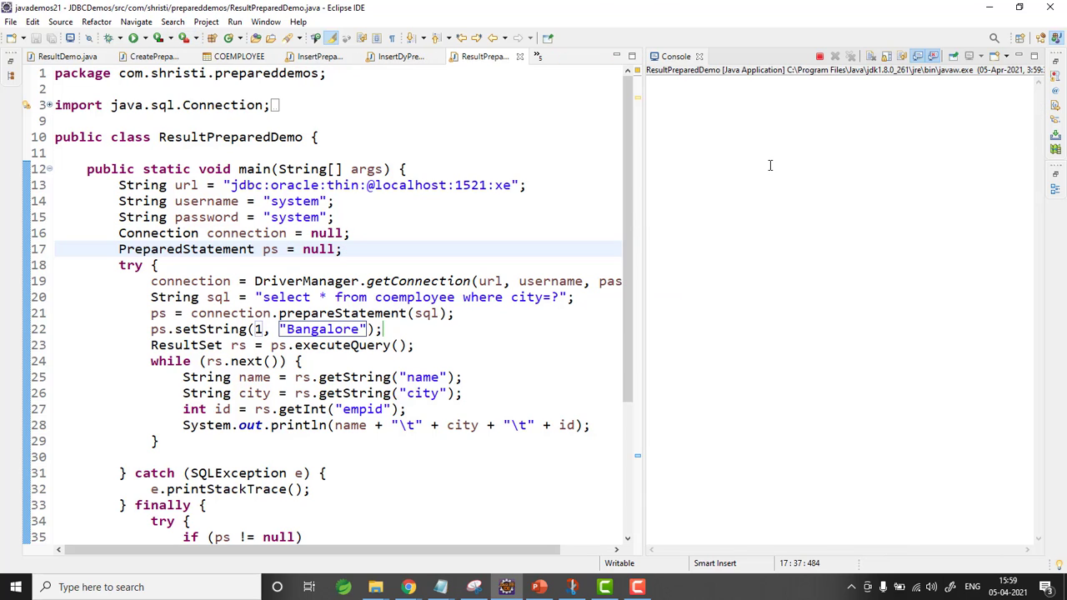
pyautogui.click(342, 249)
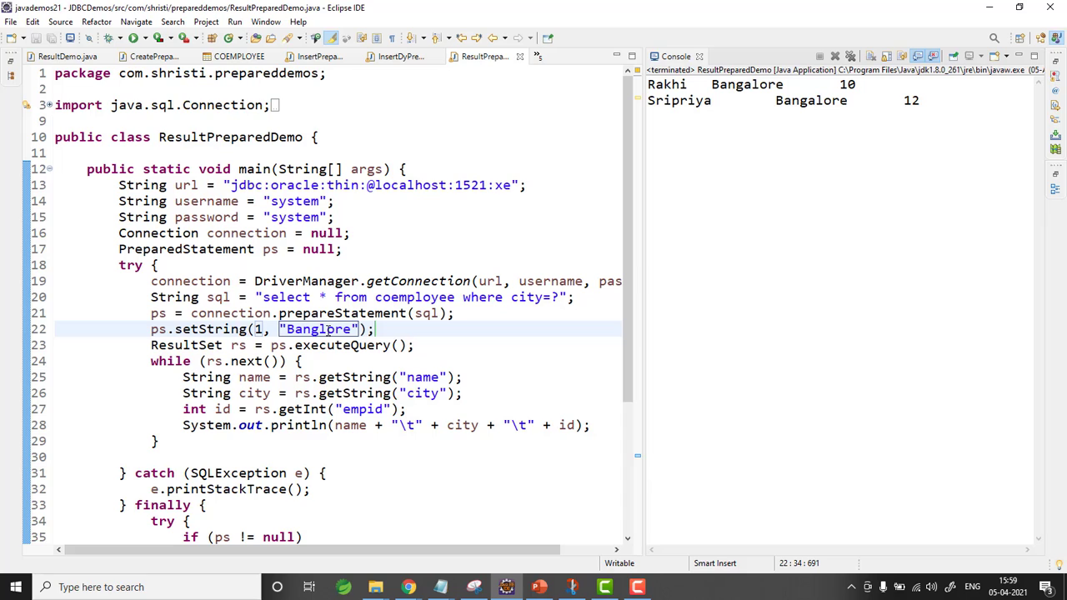
pyautogui.moveTo(187, 113)
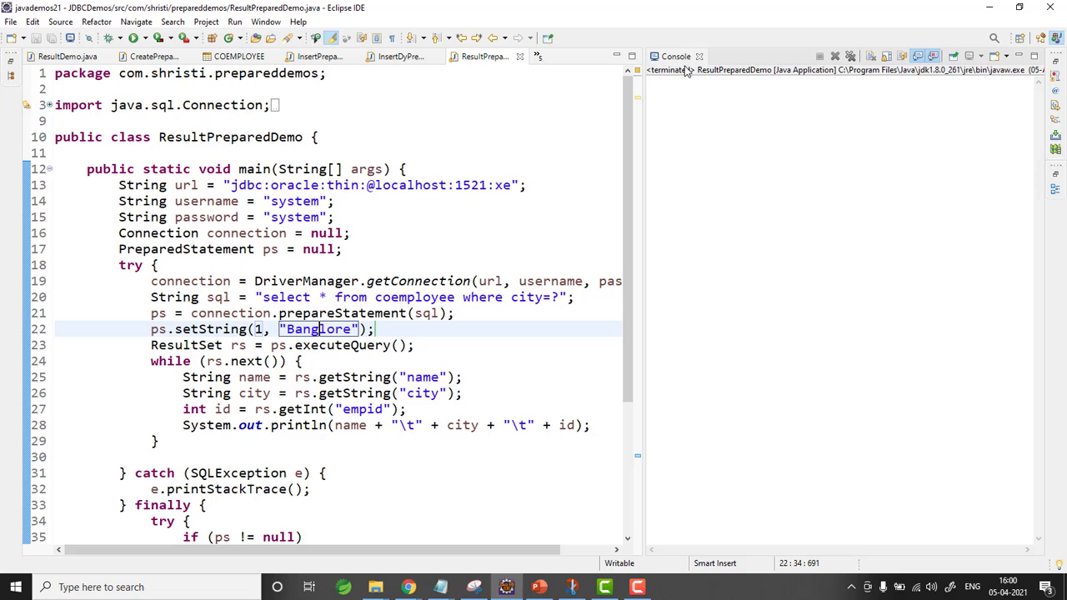
pyautogui.moveTo(704, 89)
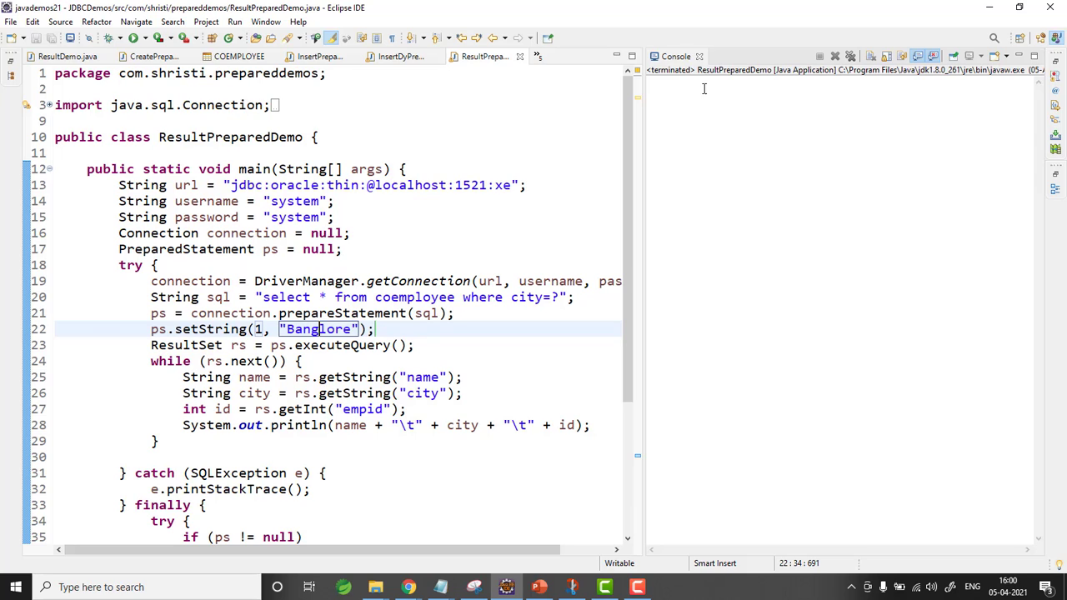
pyautogui.moveTo(720, 102)
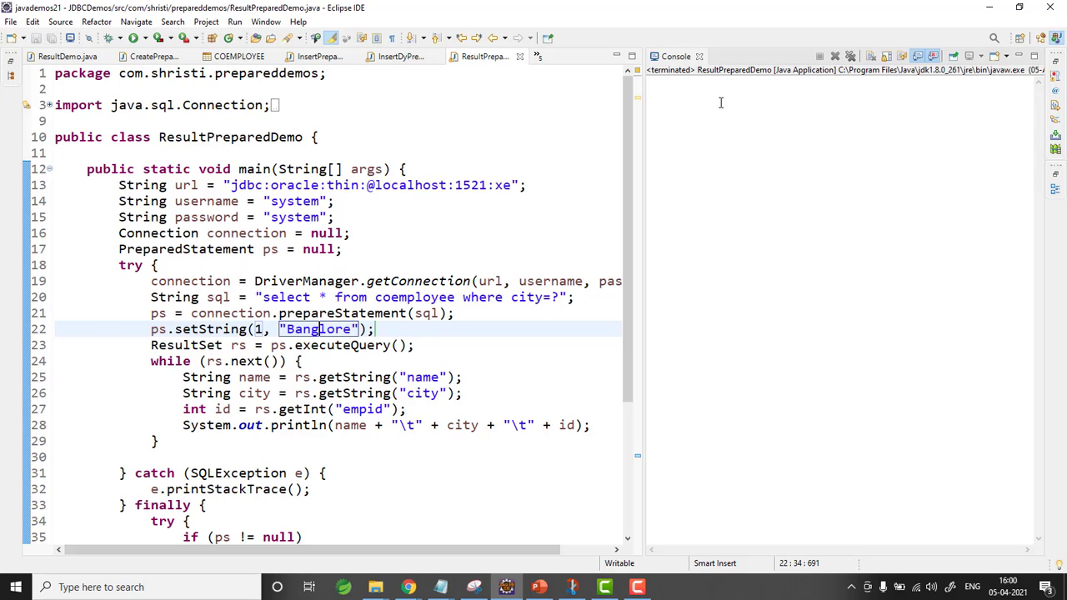
pyautogui.moveTo(408, 312)
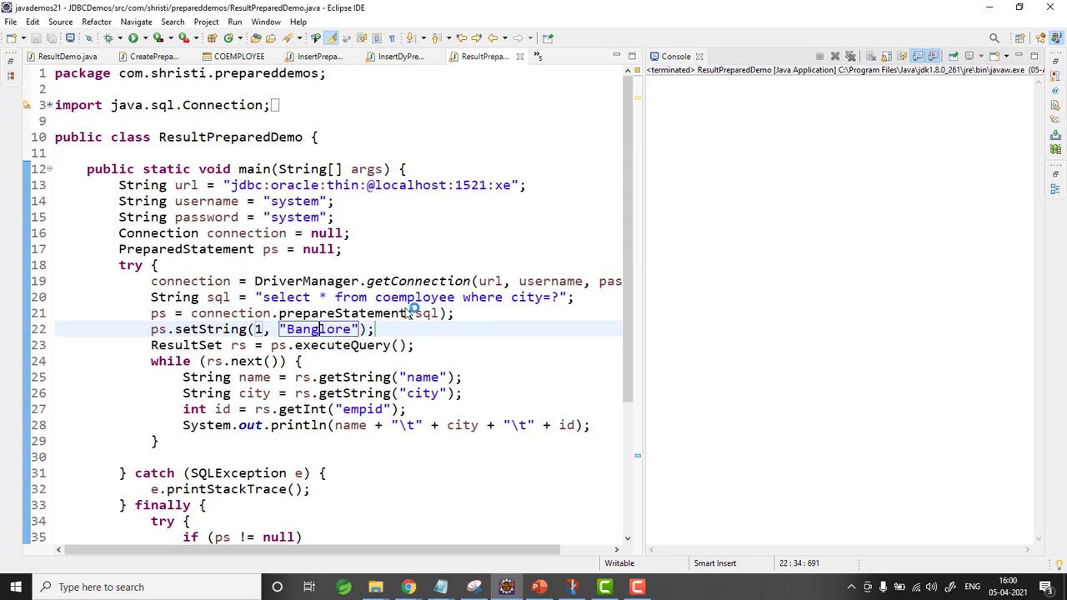